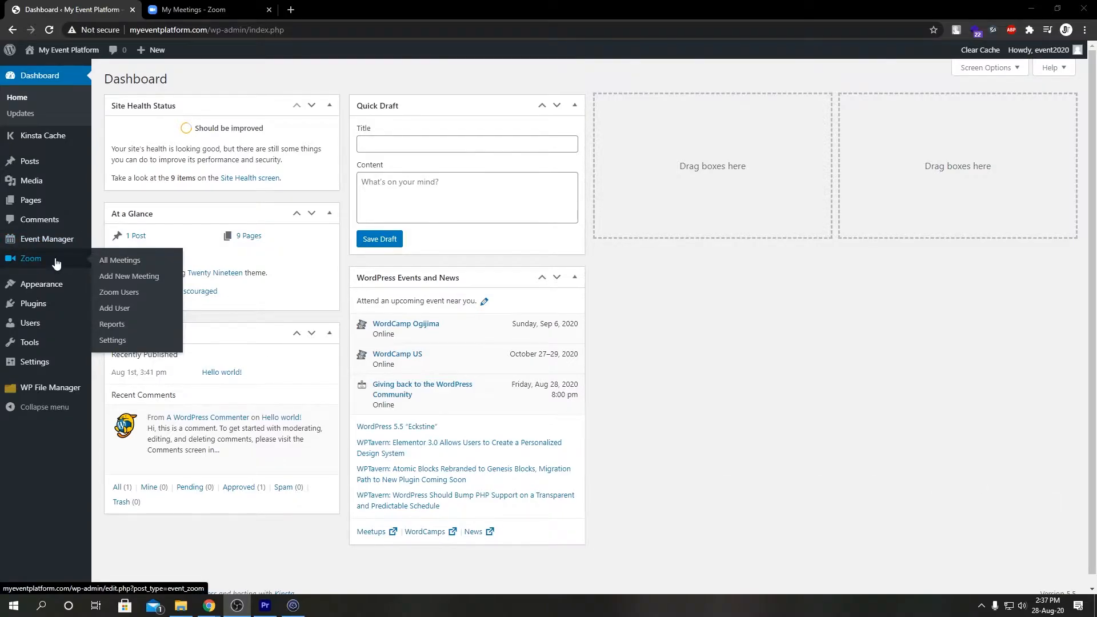
pyautogui.moveTo(120, 259)
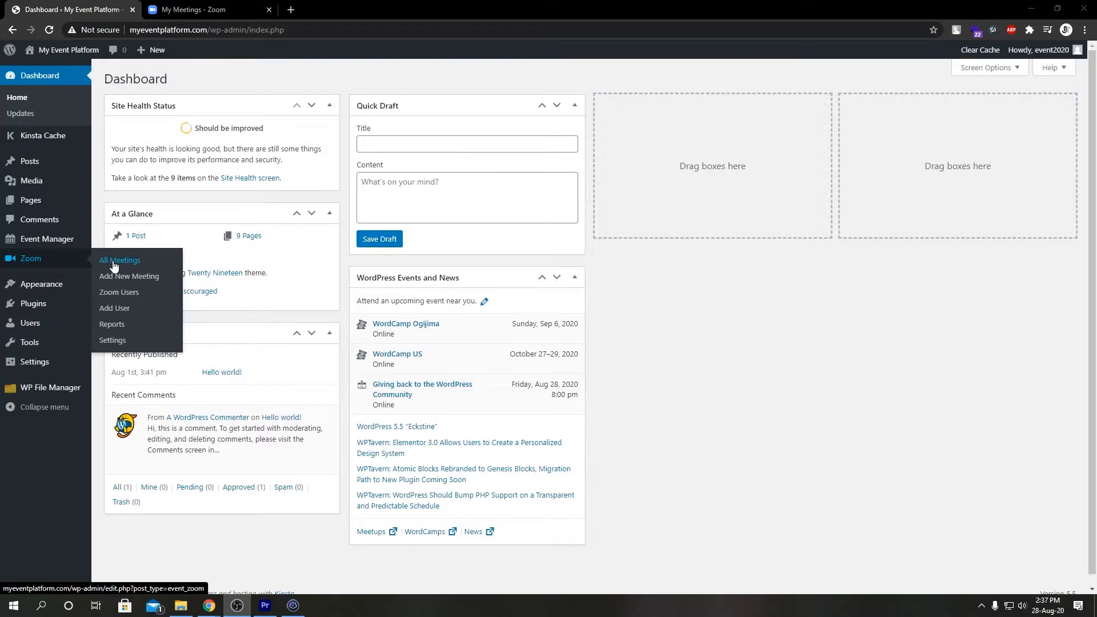
# View All Meetings (only Team Meeting) and compare with the Zoom account's upcoming meetings.
pyautogui.click(119, 260)
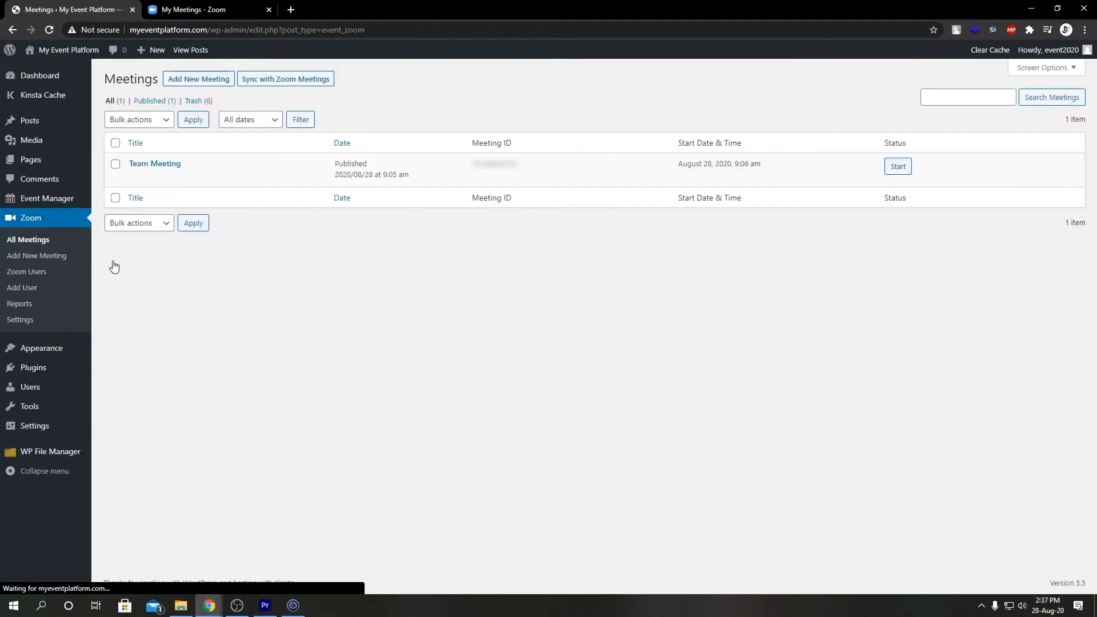
pyautogui.moveTo(499, 235)
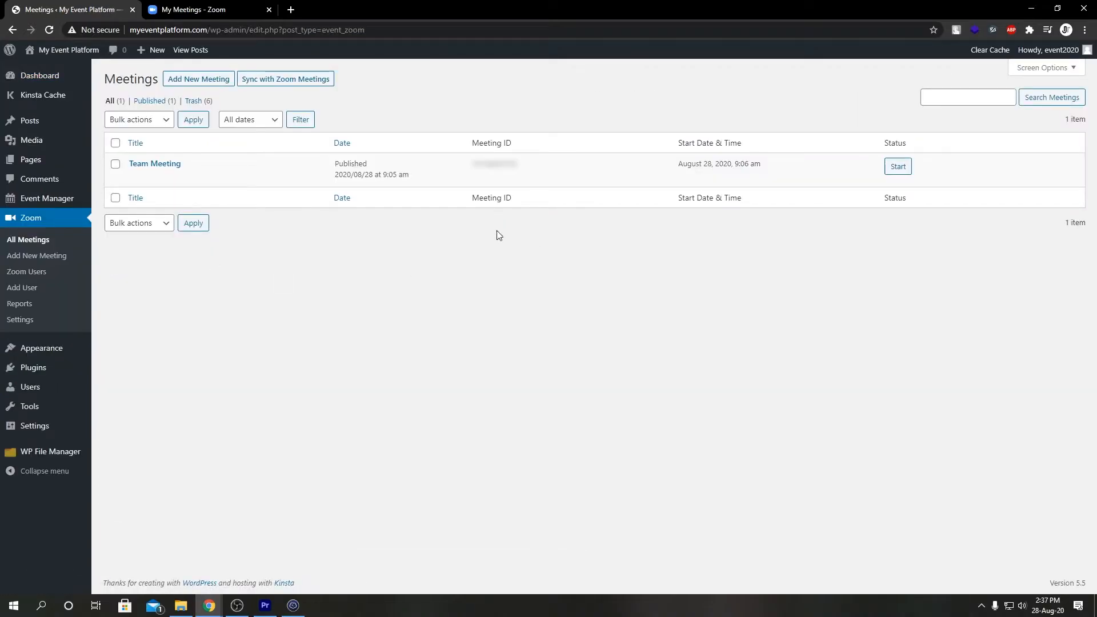
pyautogui.moveTo(189, 9)
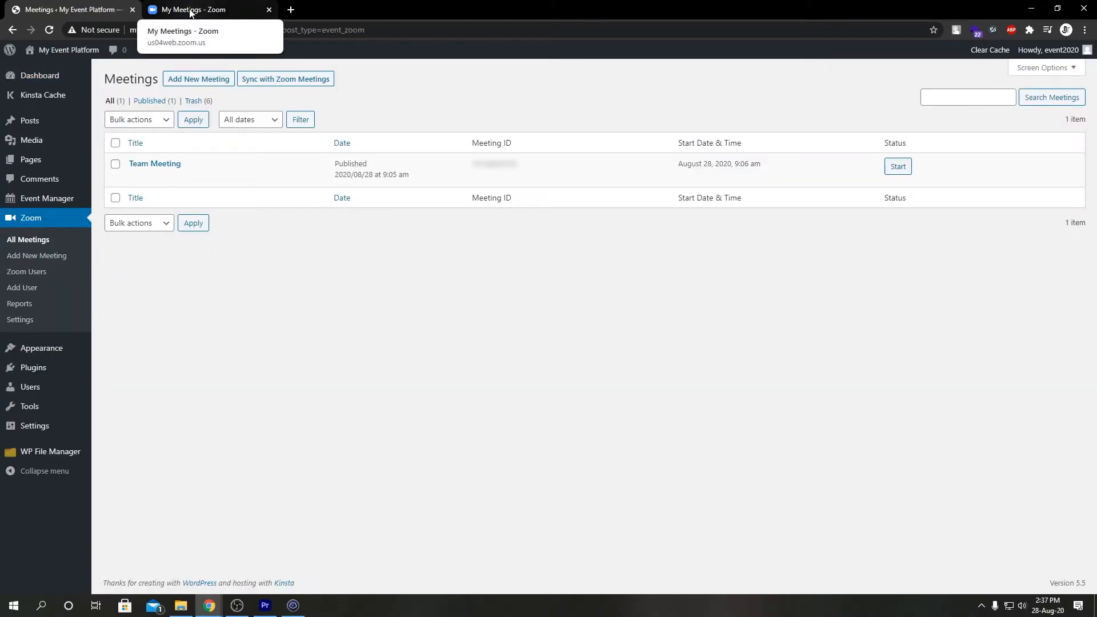
pyautogui.click(204, 9)
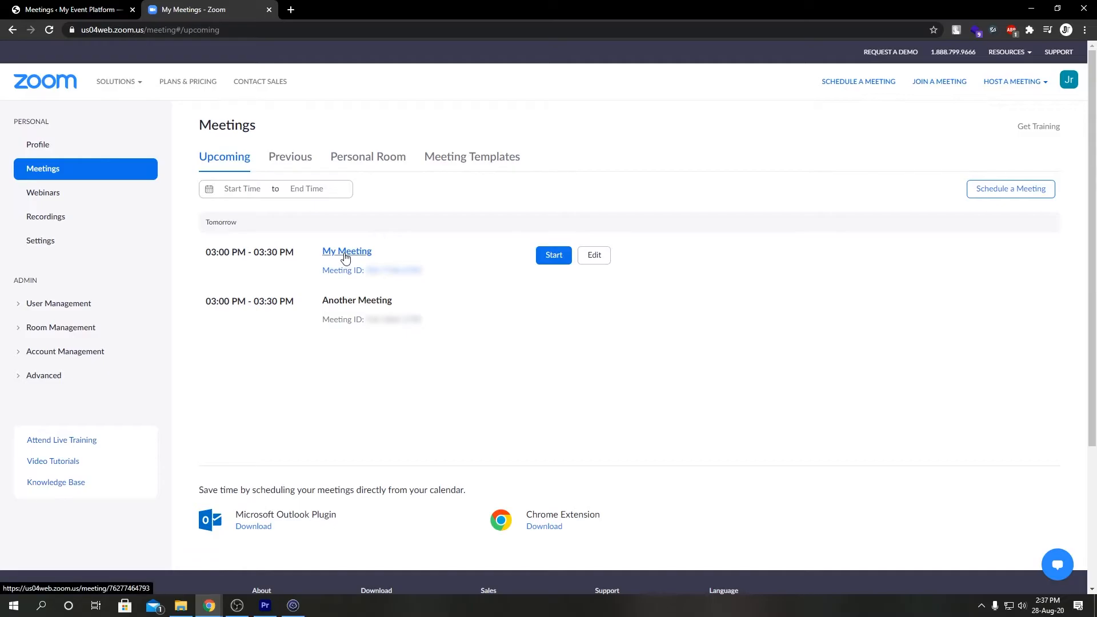
pyautogui.click(68, 9)
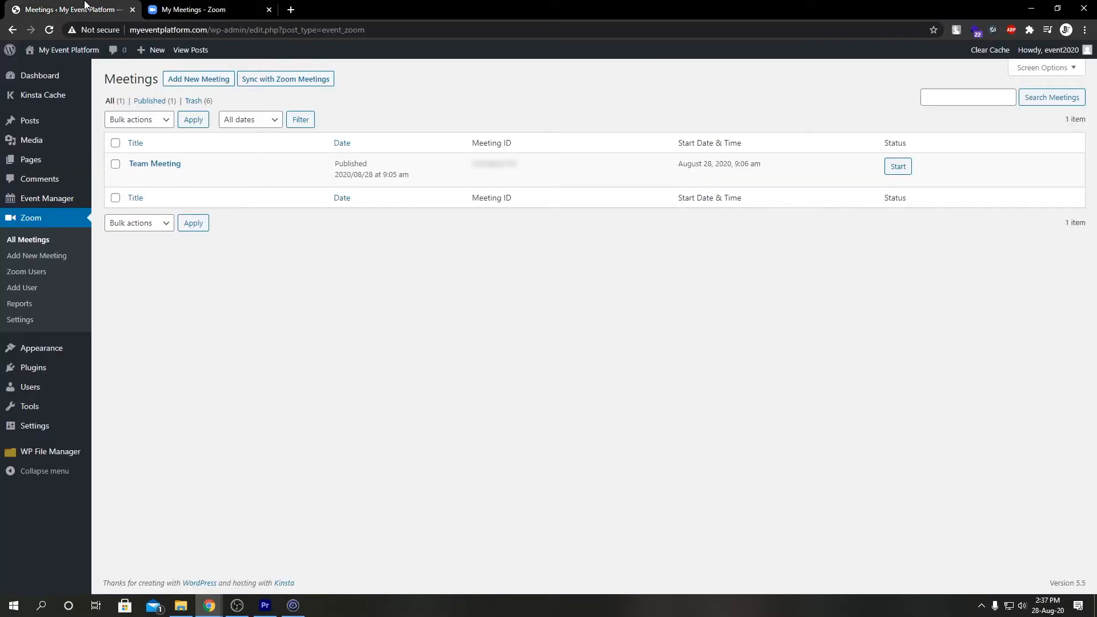
pyautogui.moveTo(154, 163)
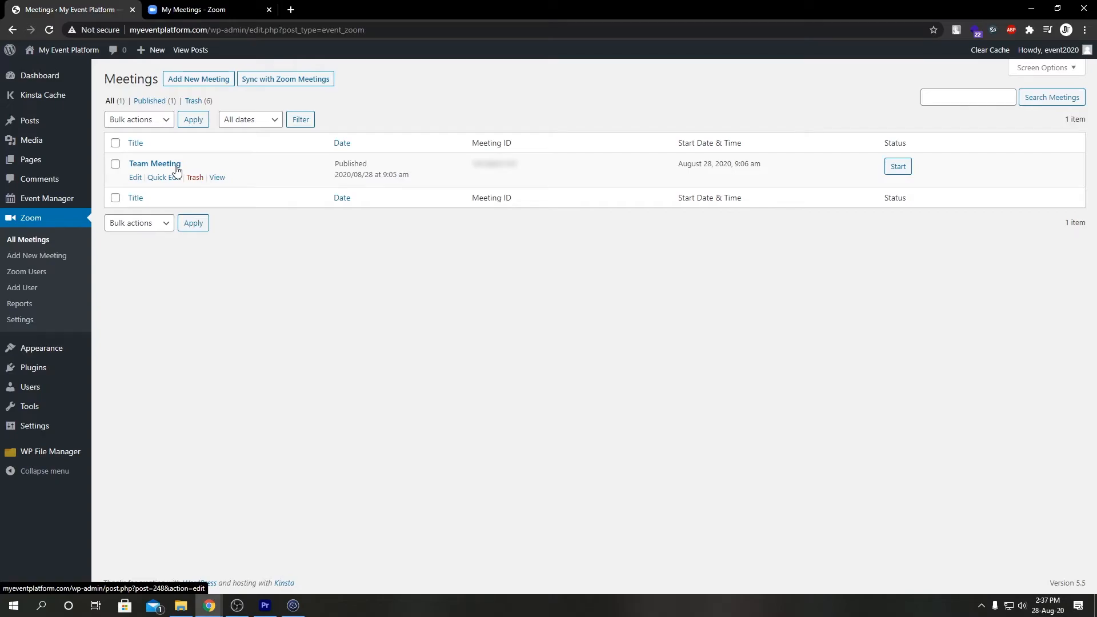
pyautogui.moveTo(284, 79)
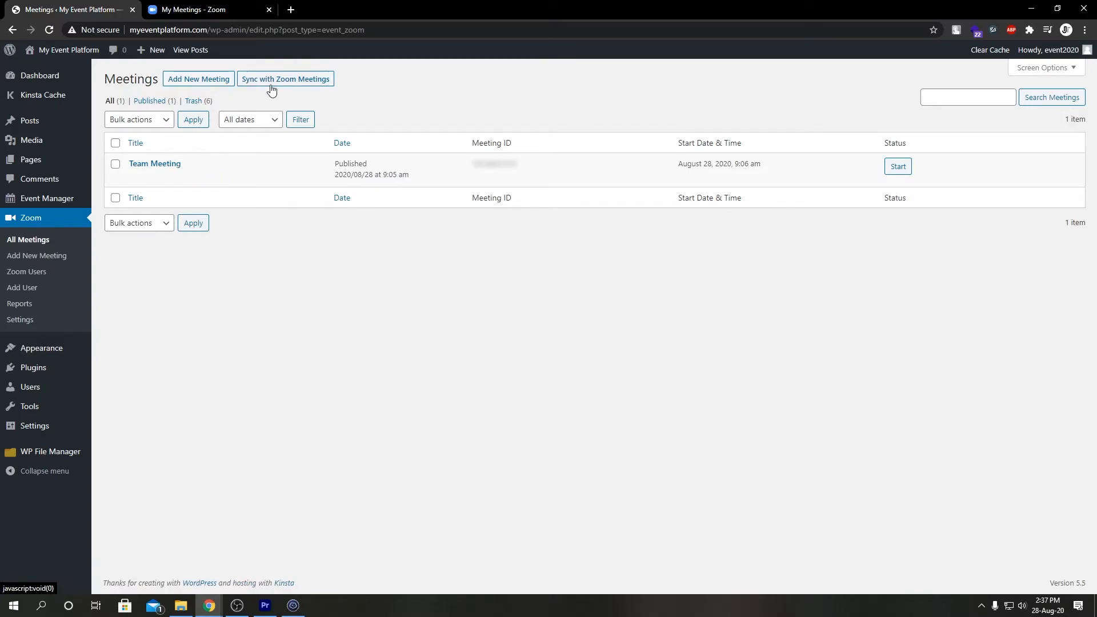
pyautogui.moveTo(289, 86)
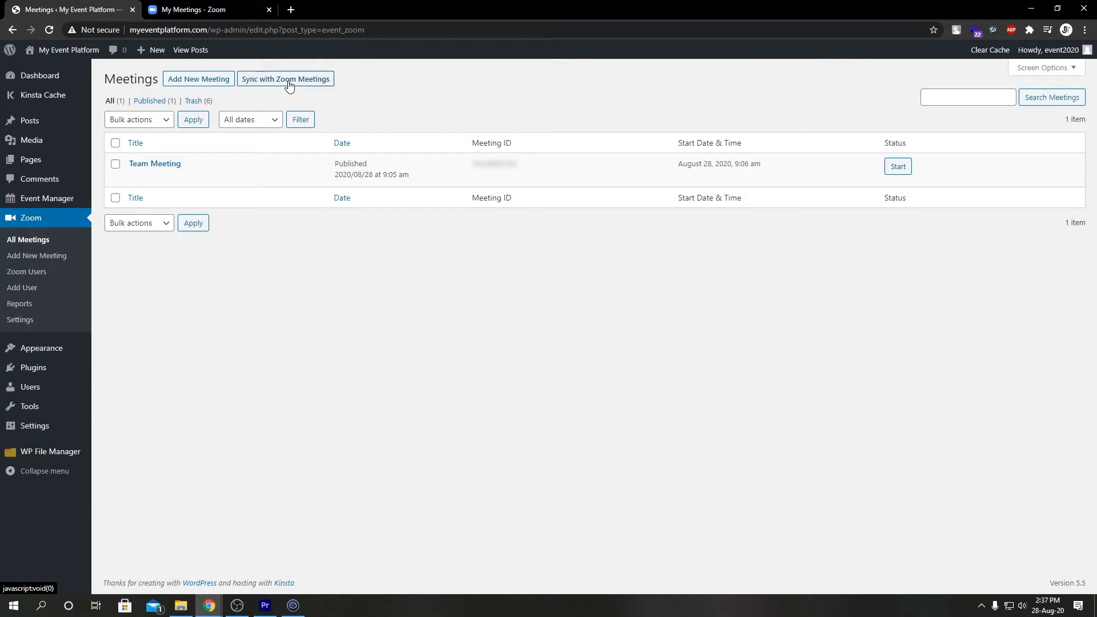
# Sync with Zoom Meetings, confirm, and reload so My Meeting and Another Meeting appear.
pyautogui.click(285, 79)
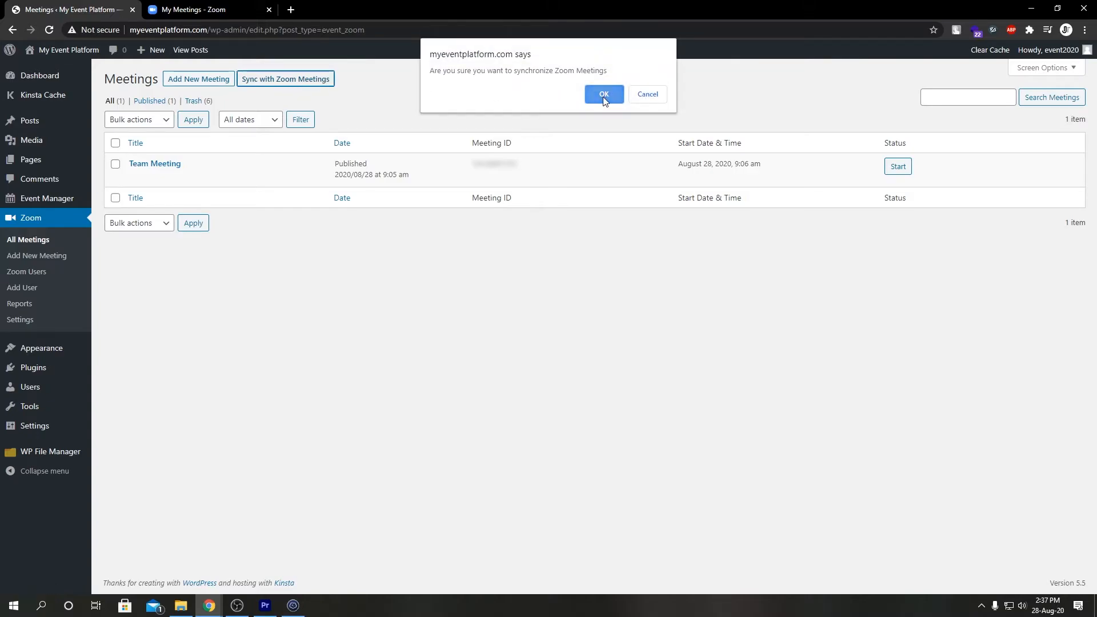
pyautogui.click(603, 95)
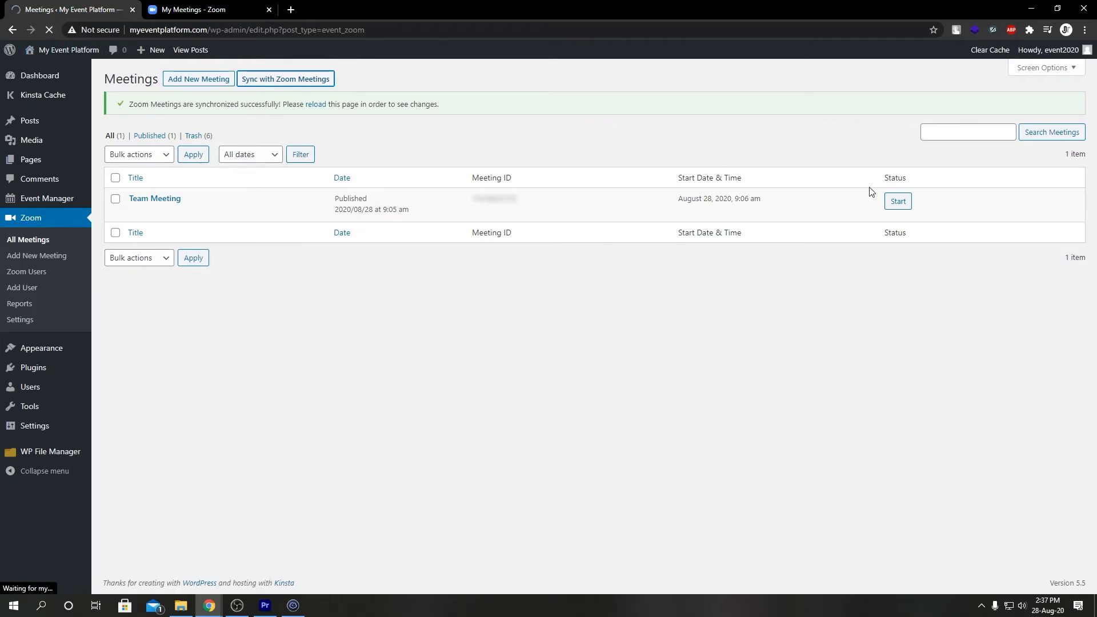
pyautogui.click(315, 104)
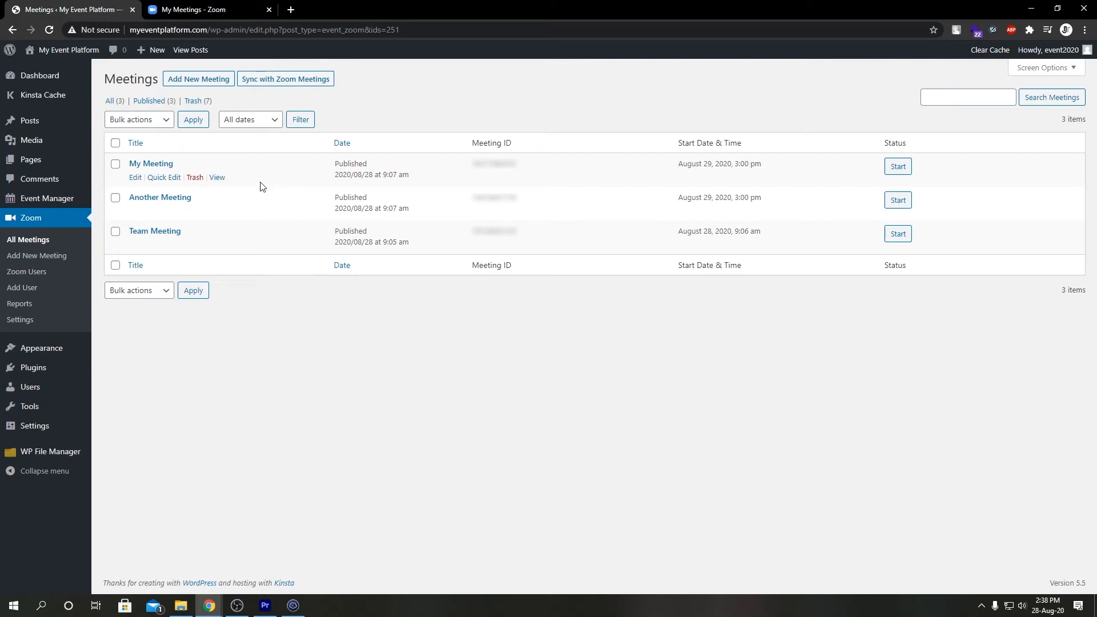
pyautogui.moveTo(260, 208)
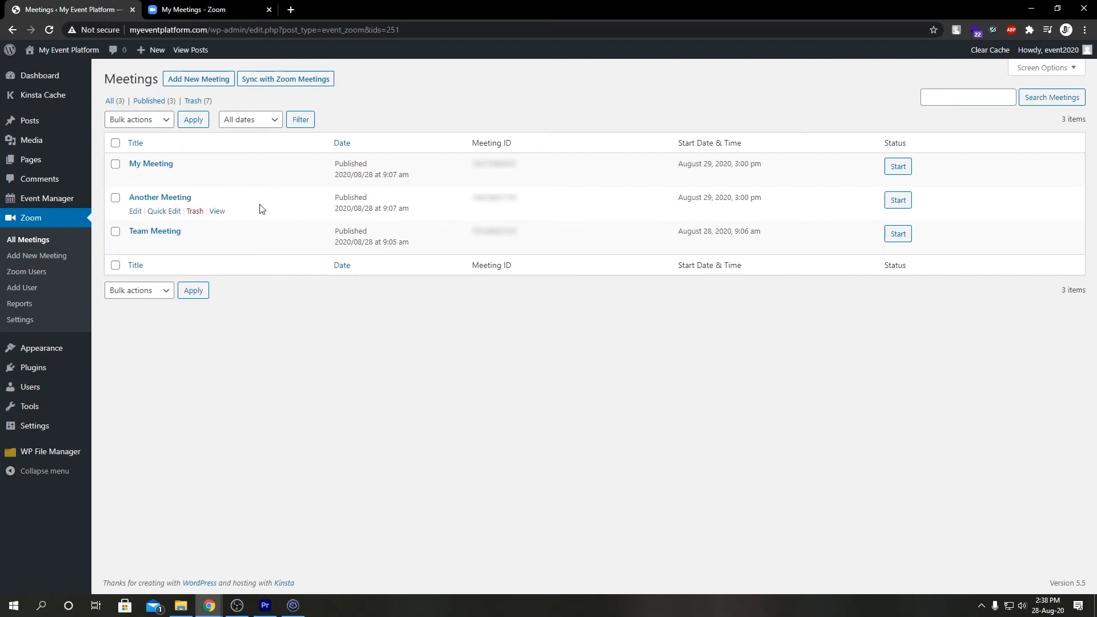